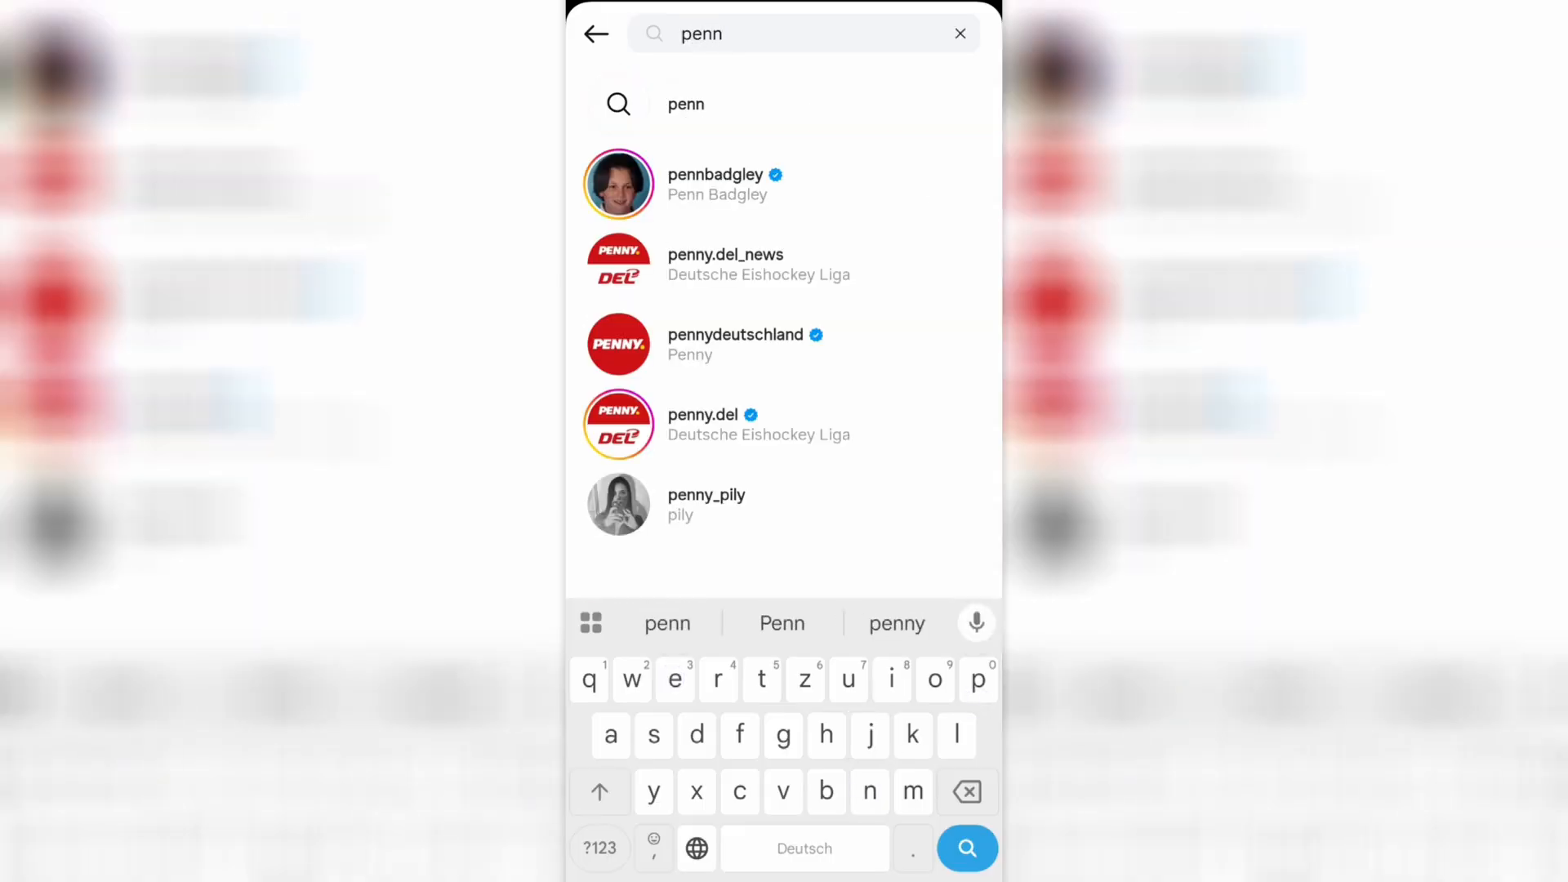
Open the pennydeutschland account from the 'penn' results and scroll its post grid
{"action": "left_click", "coordinate": [734, 343]}
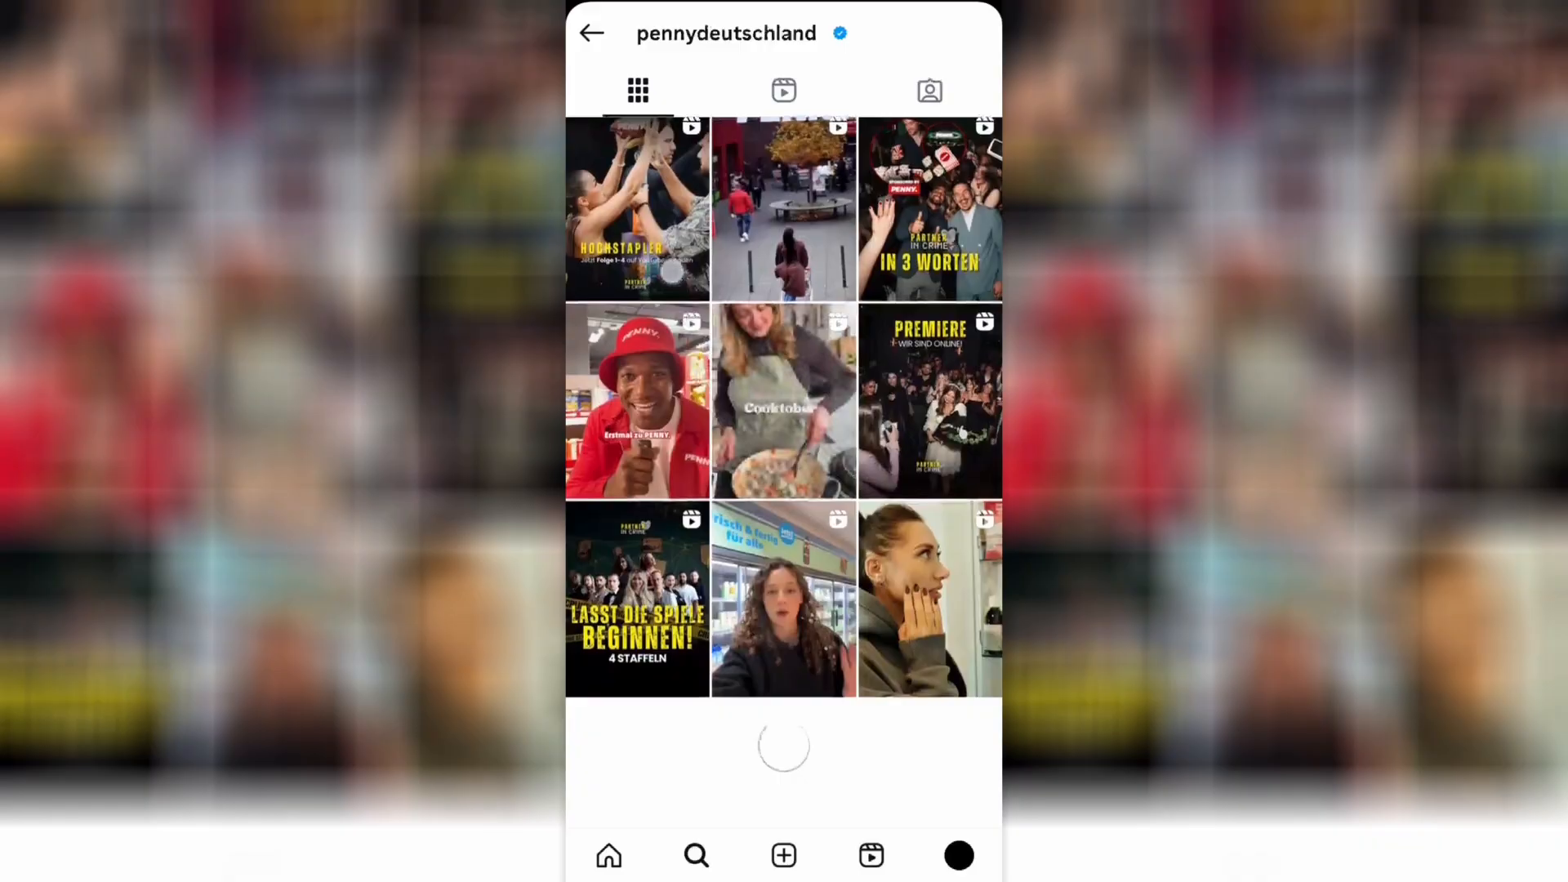
{"action": "scroll", "scroll_direction": "down", "scroll_amount": 3}
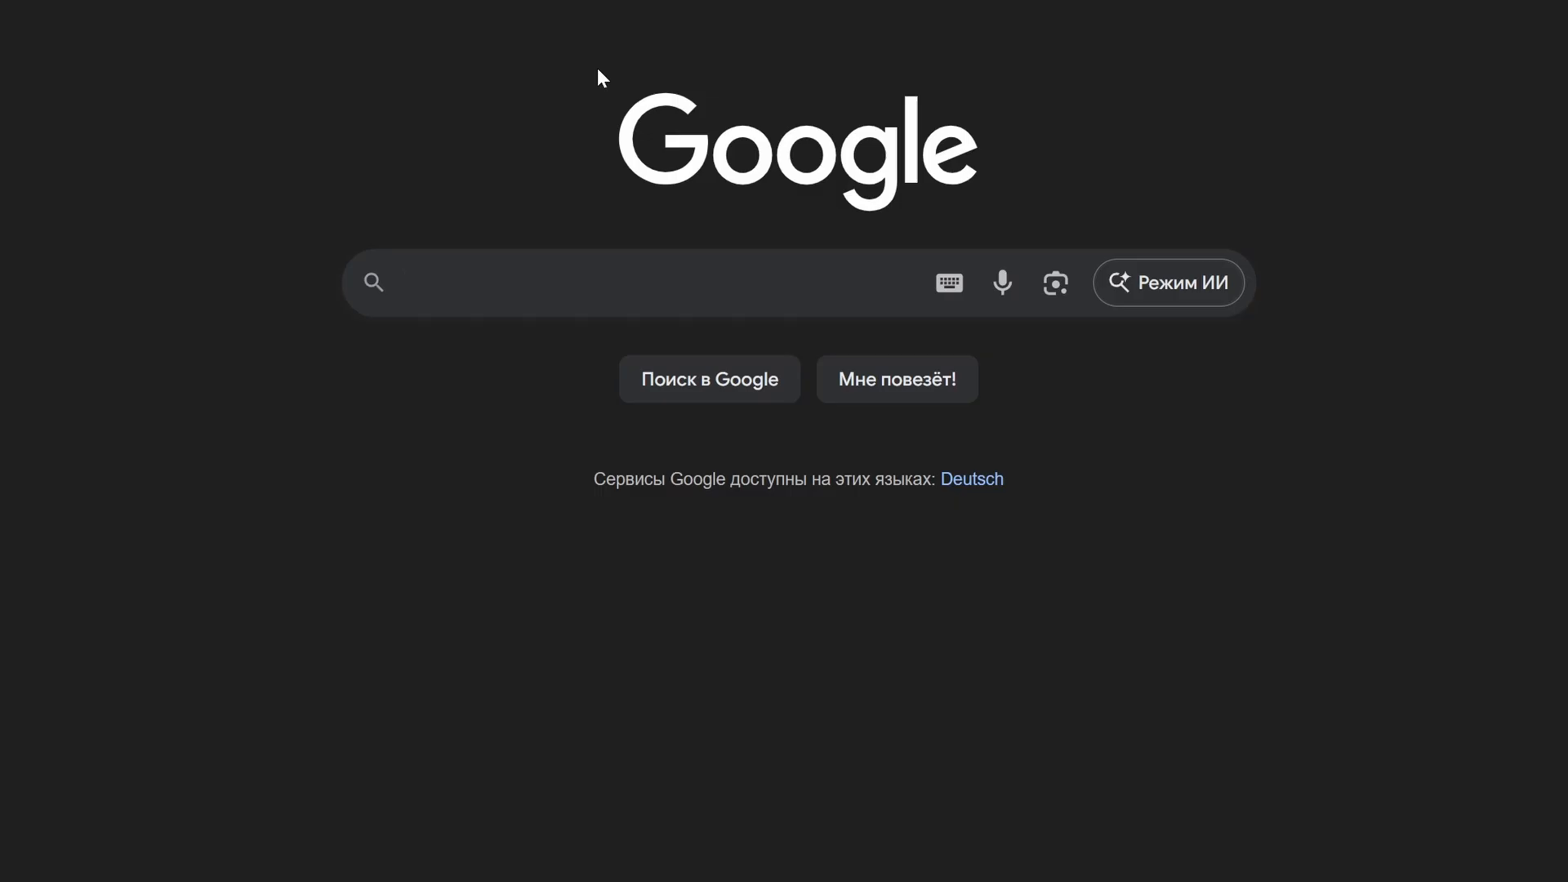
Enter 'Dachschräge' in Google's search box to show autocomplete suggestions
{"action": "type", "text": "Dachschräge"}
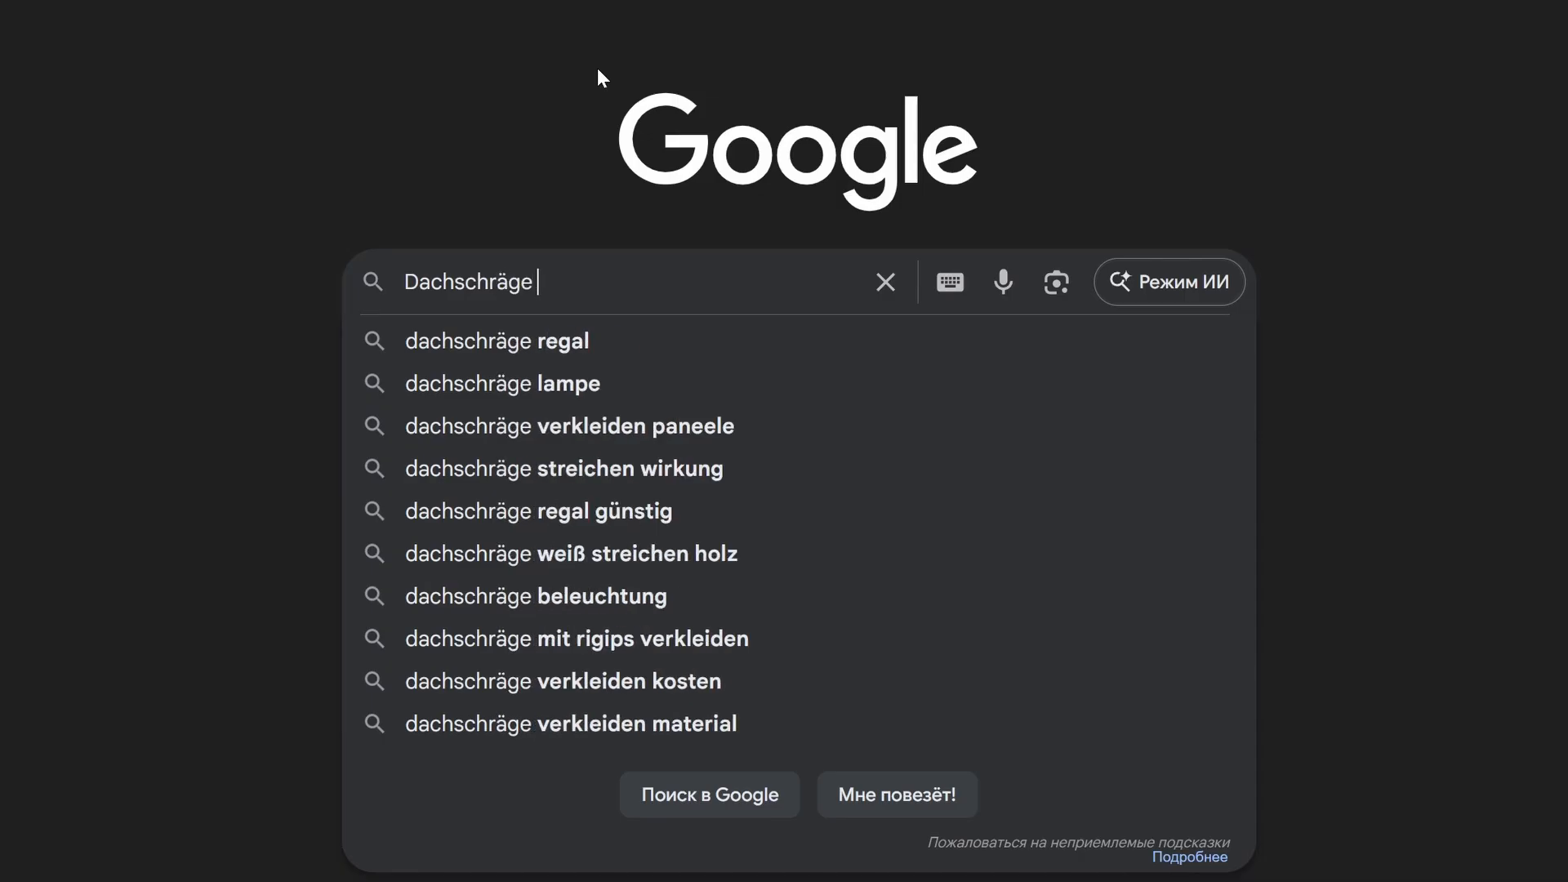